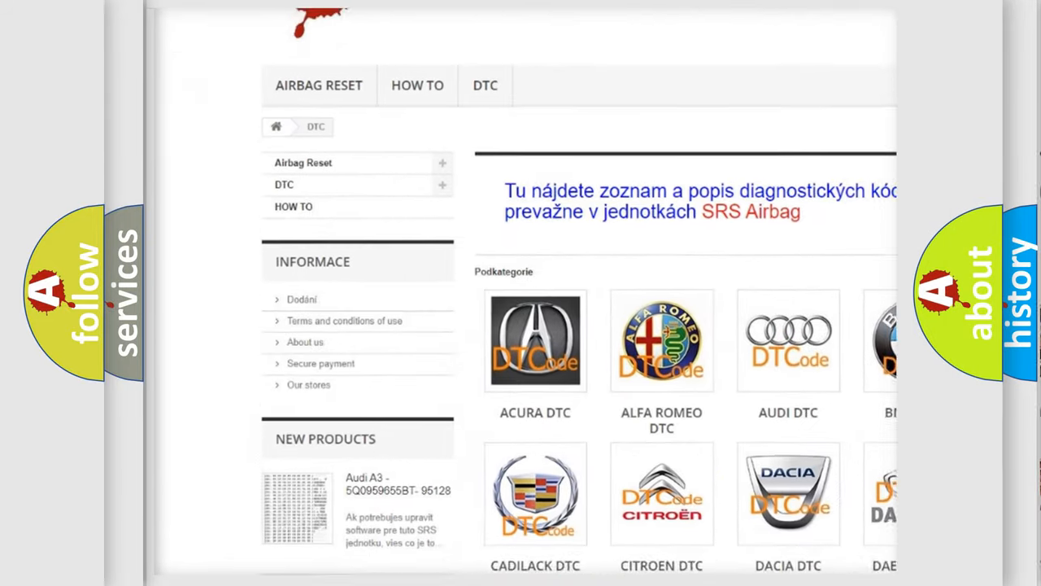
scroll("down", 3)
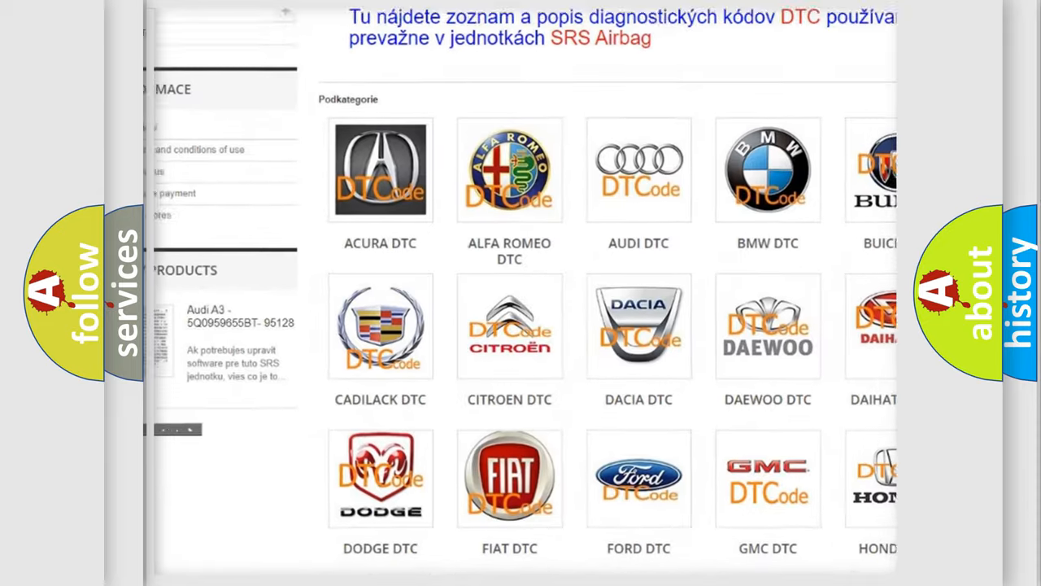
scroll("down", 3)
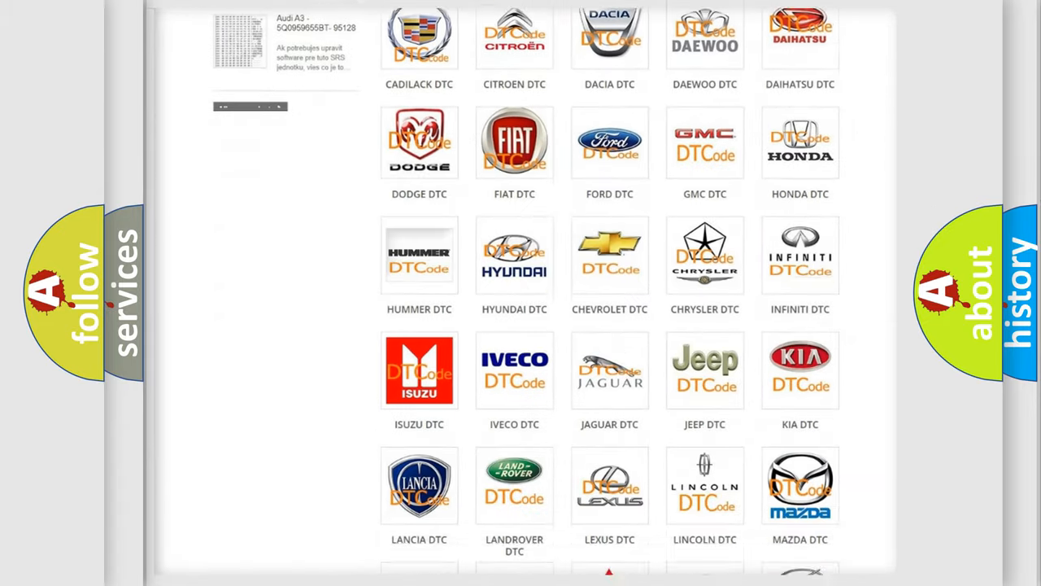
scroll("down", 3)
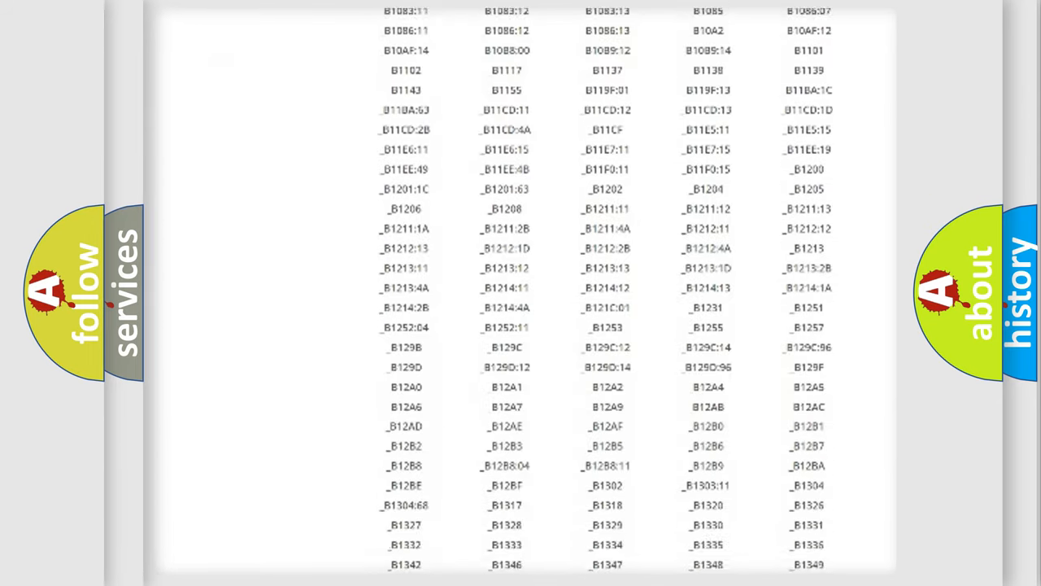
scroll("down", 3)
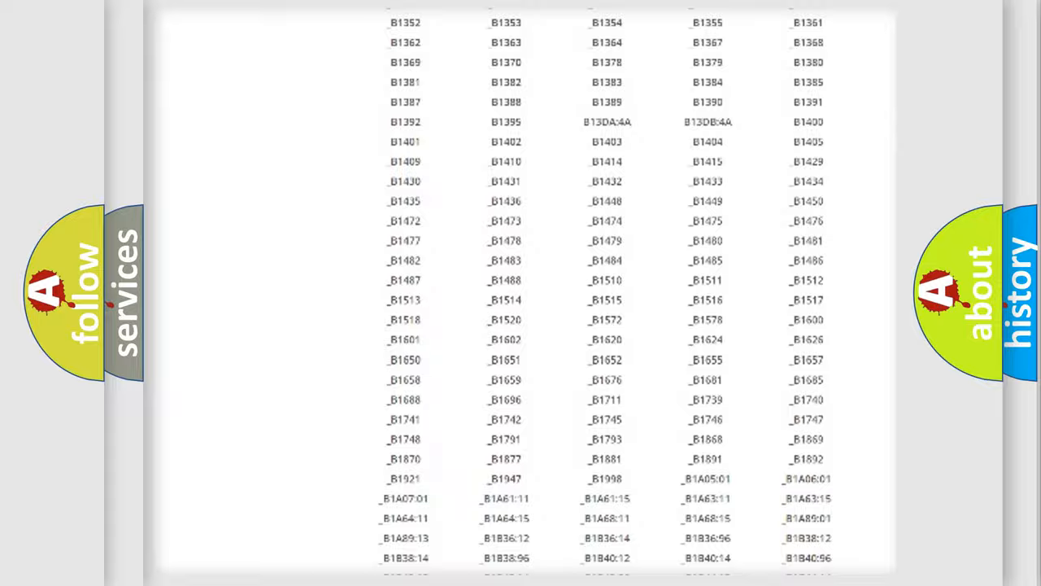